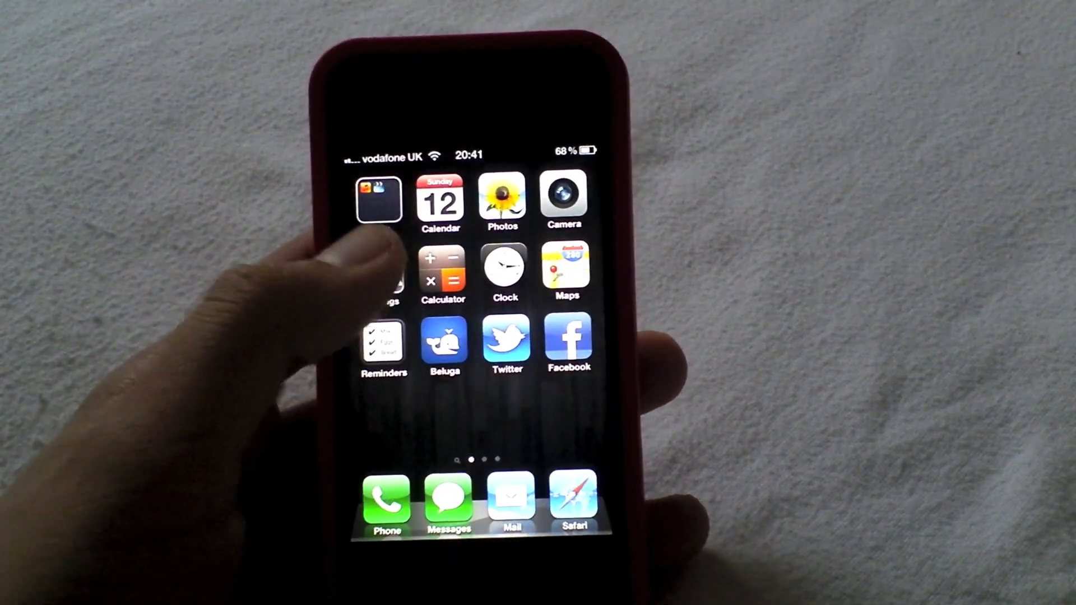
- Go from the home screen into Settings > General to reach the Keyboard page
click(383, 201)
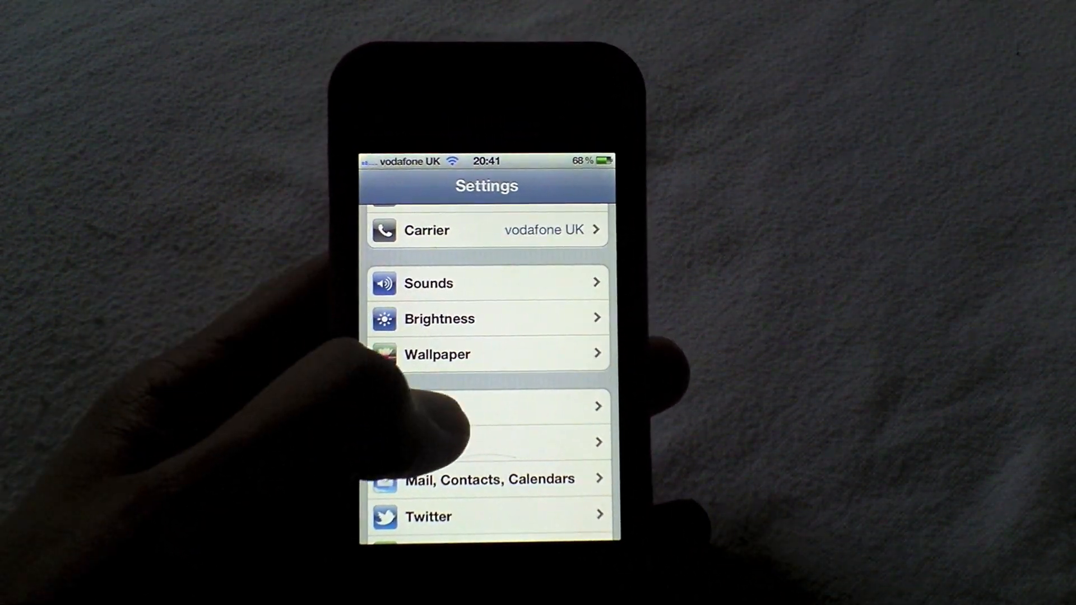
click(485, 405)
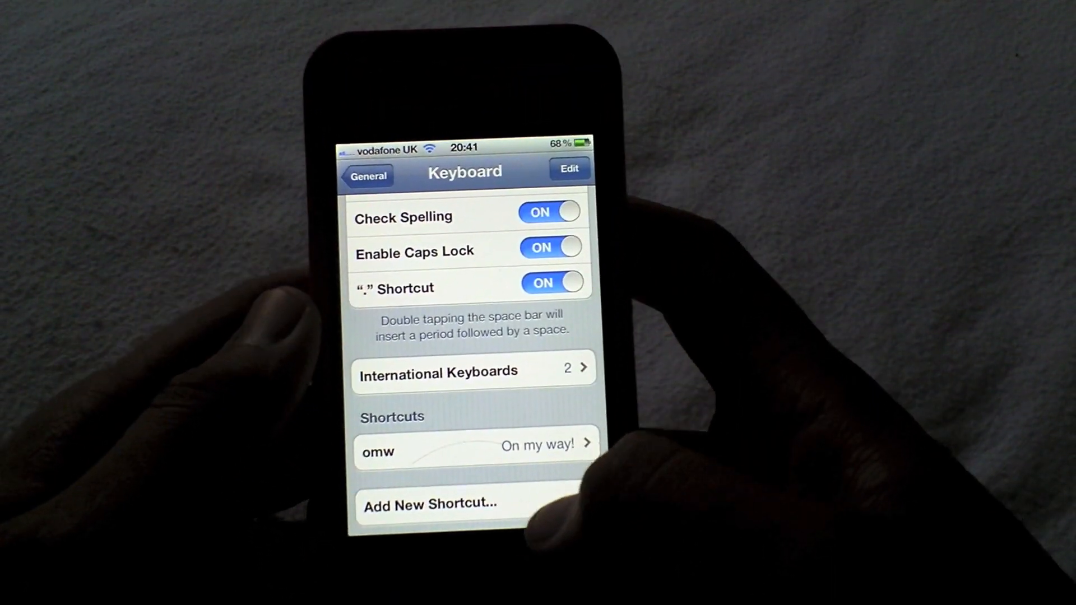
- Create a shortcut with phrase 'oh my god' and shortcut 'omg' and save it
click(430, 504)
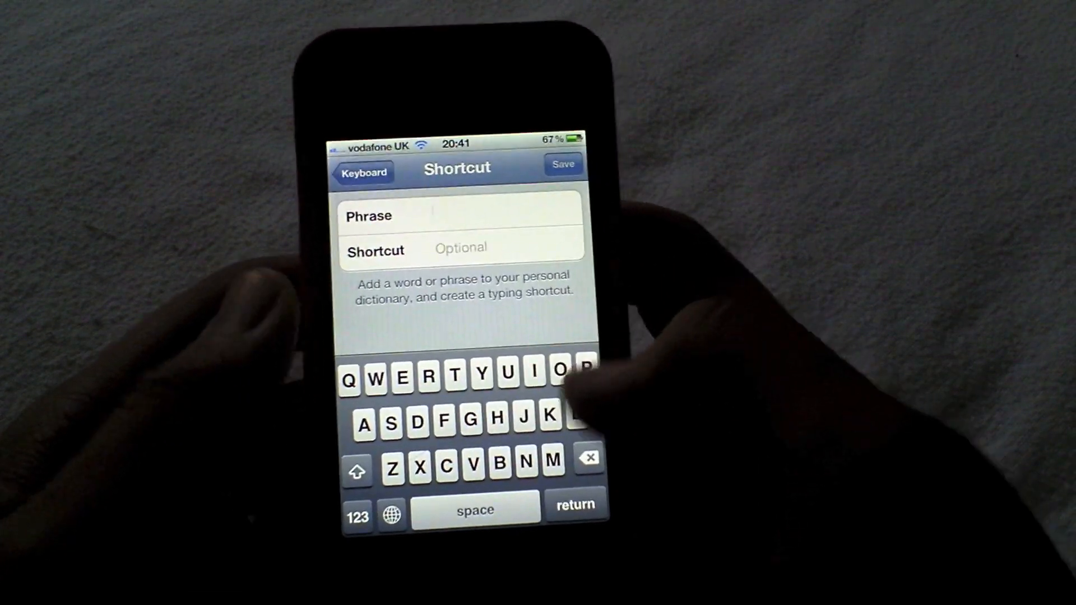
text(oh my god)
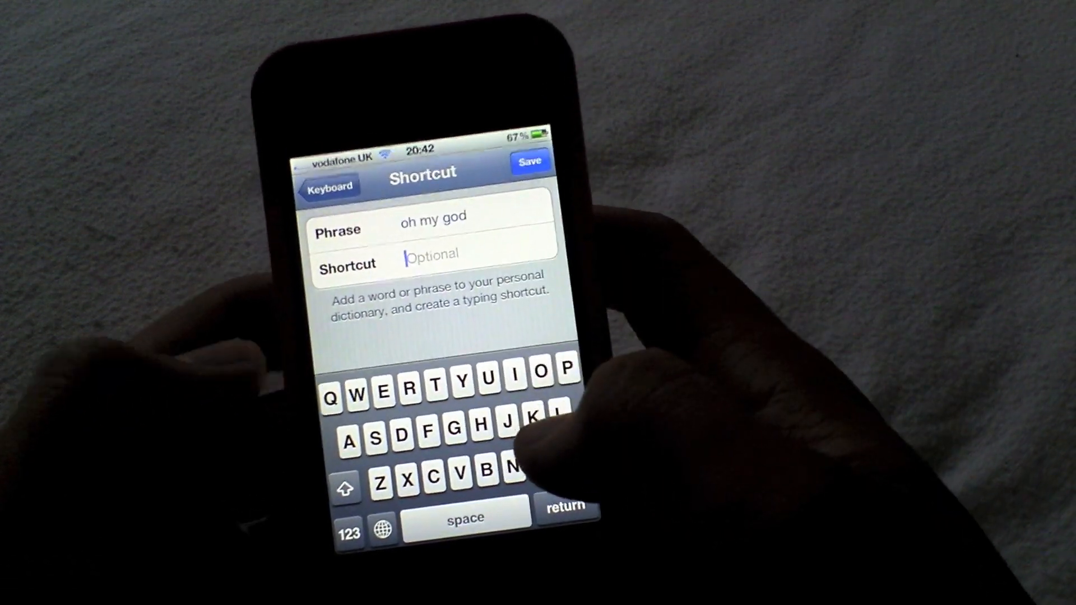
text(om)
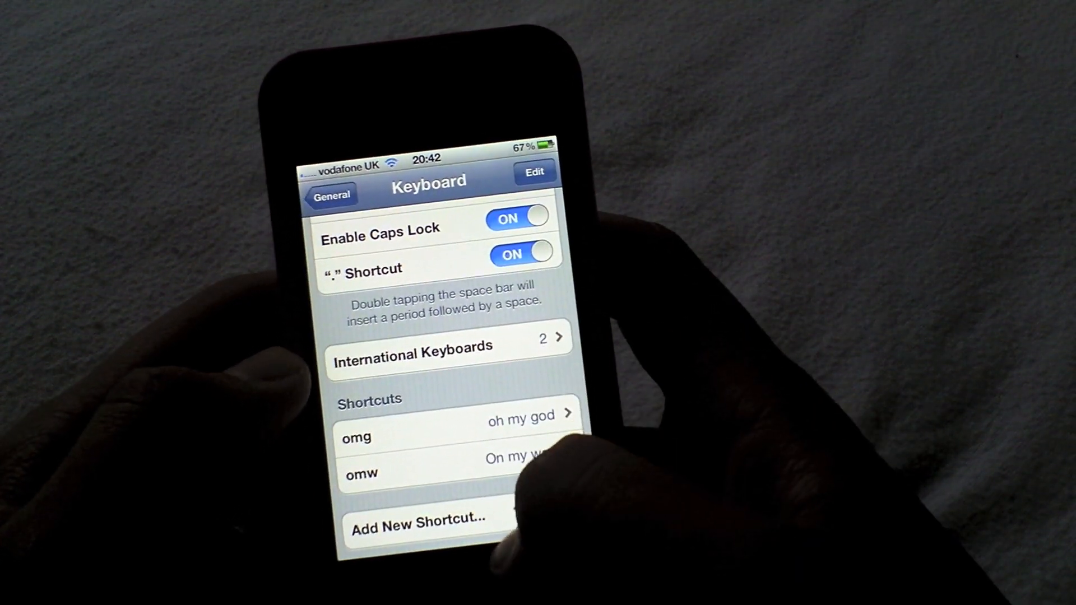
- Add another shortcut entry with 'hell' and save it to the list
click(420, 522)
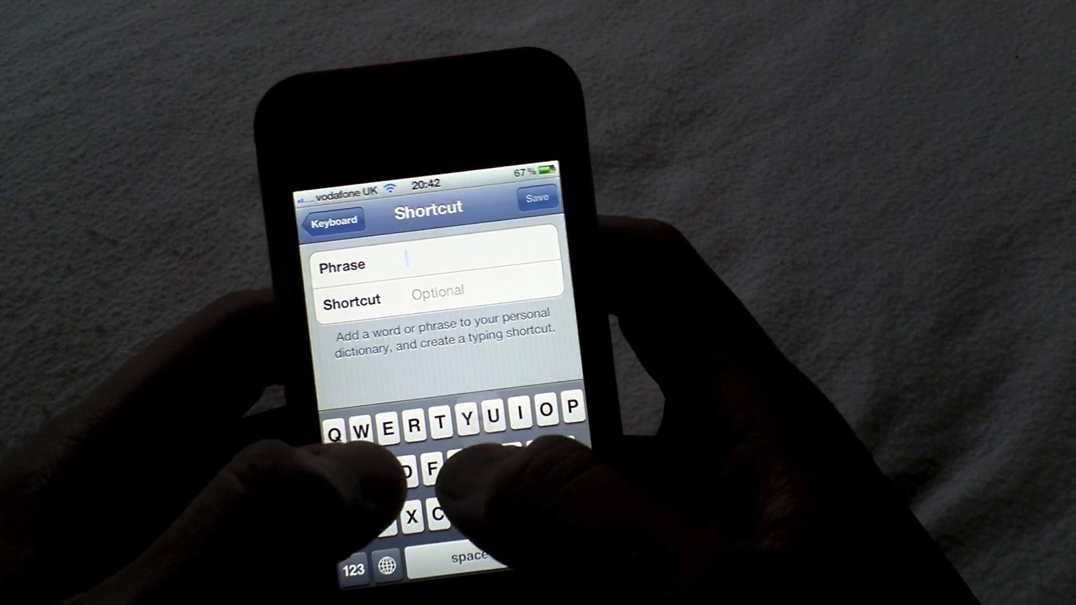
text(hell)
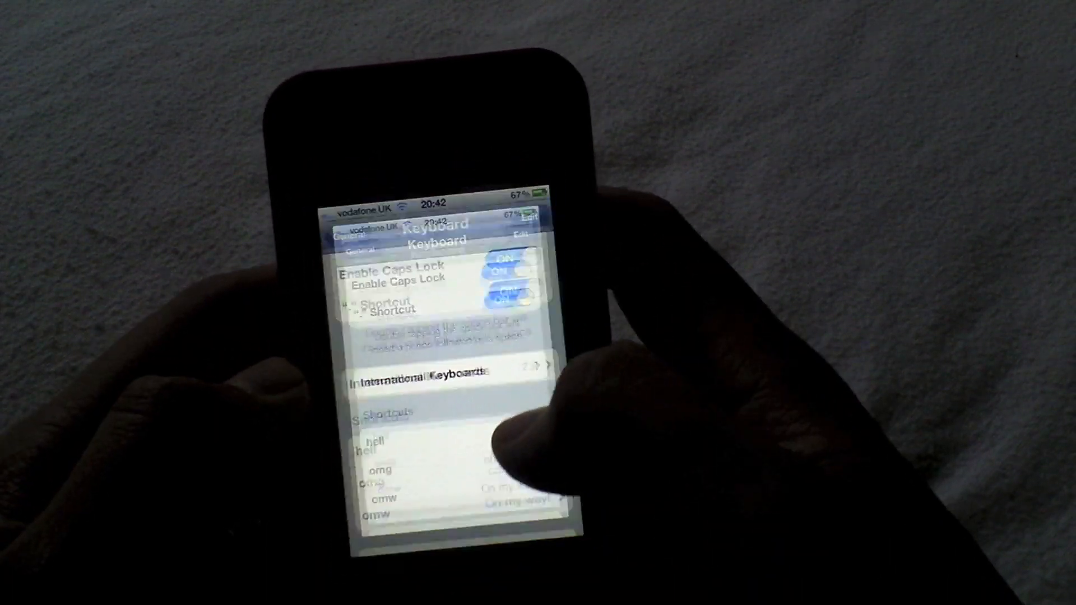
- Start a new note in Notes (via Utilities) and enter 'Omg' to see 'Oh my god' suggested
key(home)
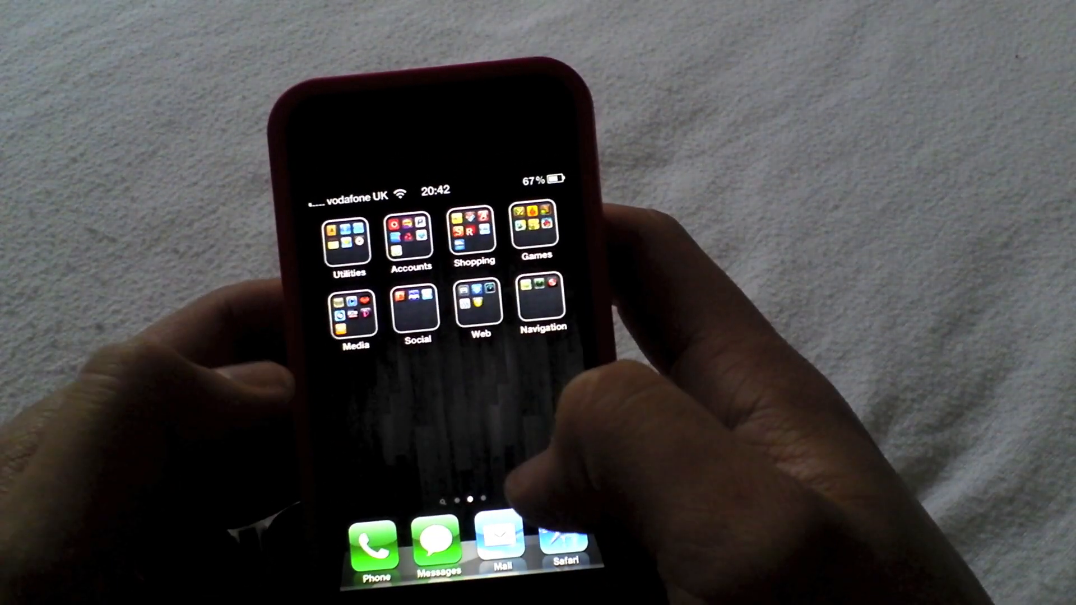
click(347, 241)
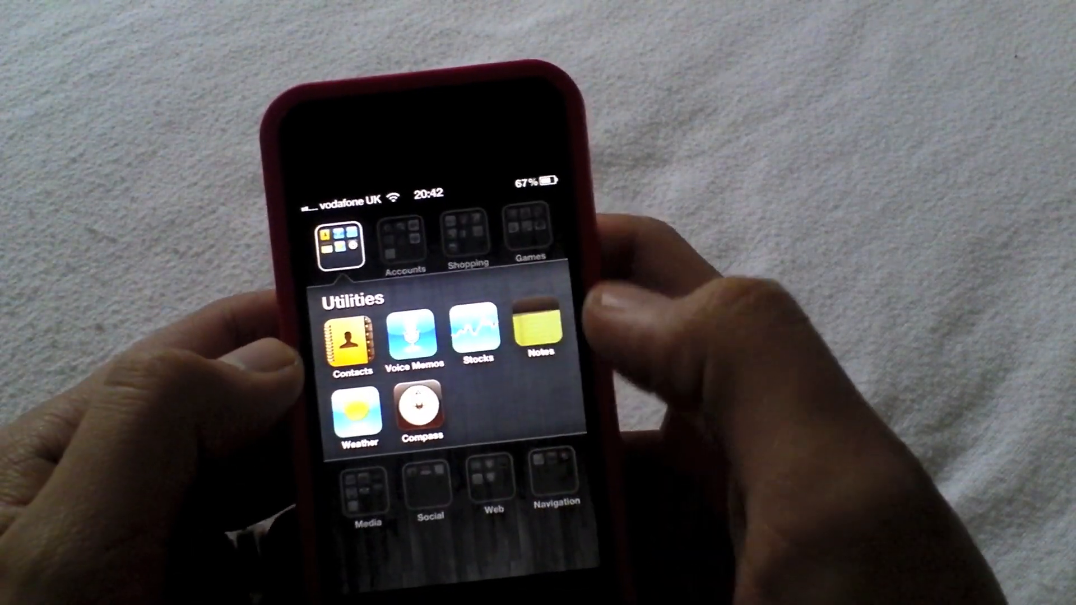
click(537, 332)
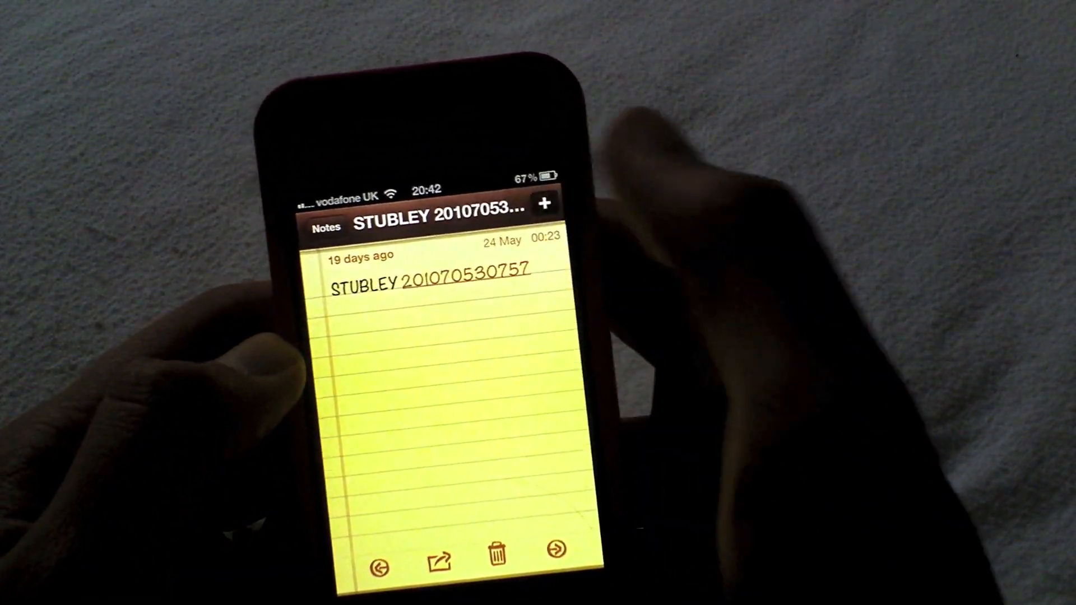
click(544, 206)
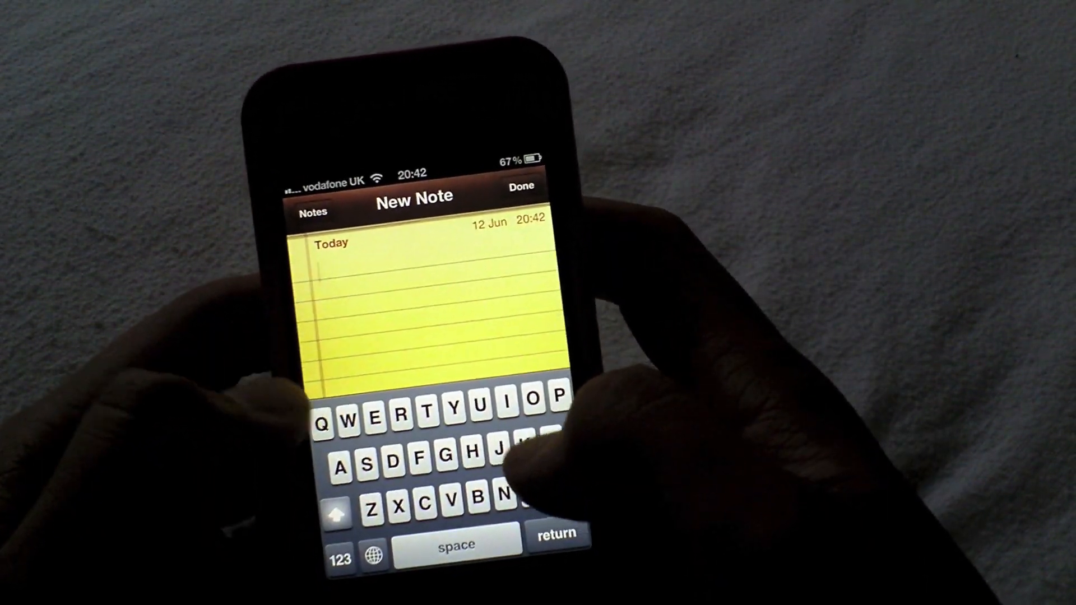
text(Omg)
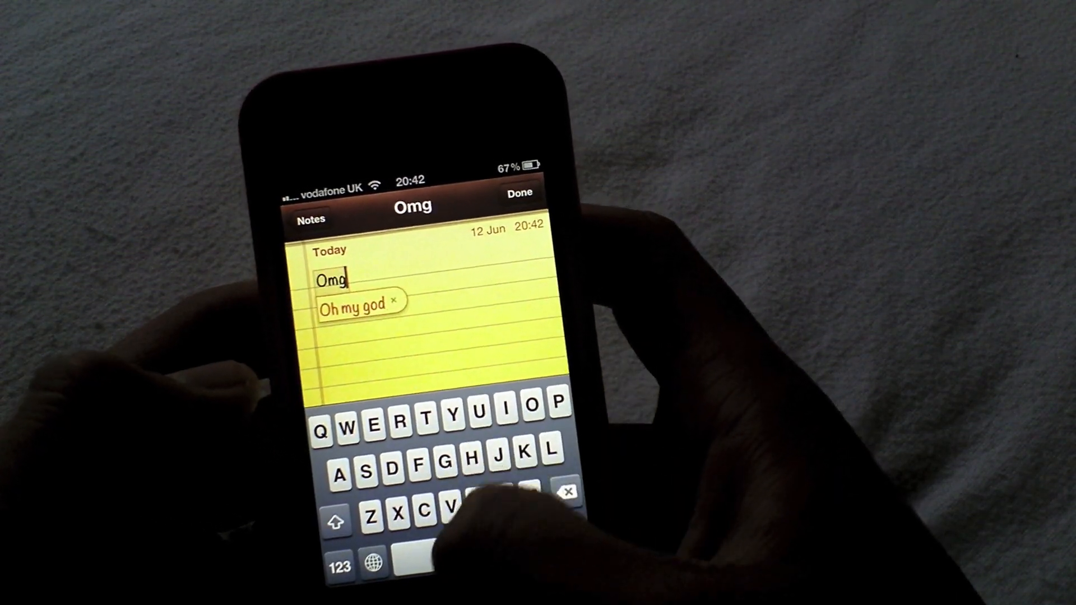